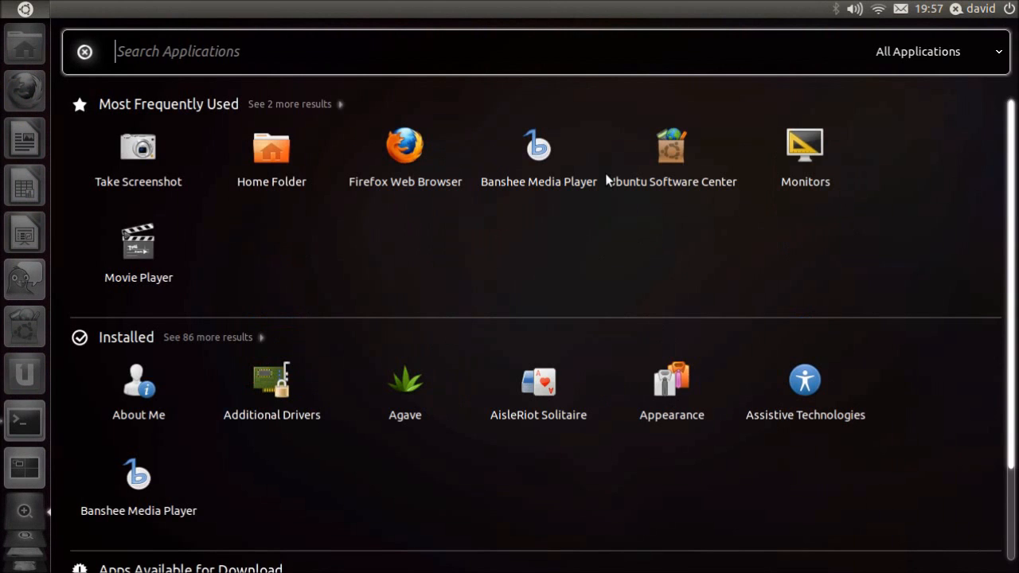
- Filter the Dash applications list to a single category from the All Applications dropdown
left_click(939, 51)
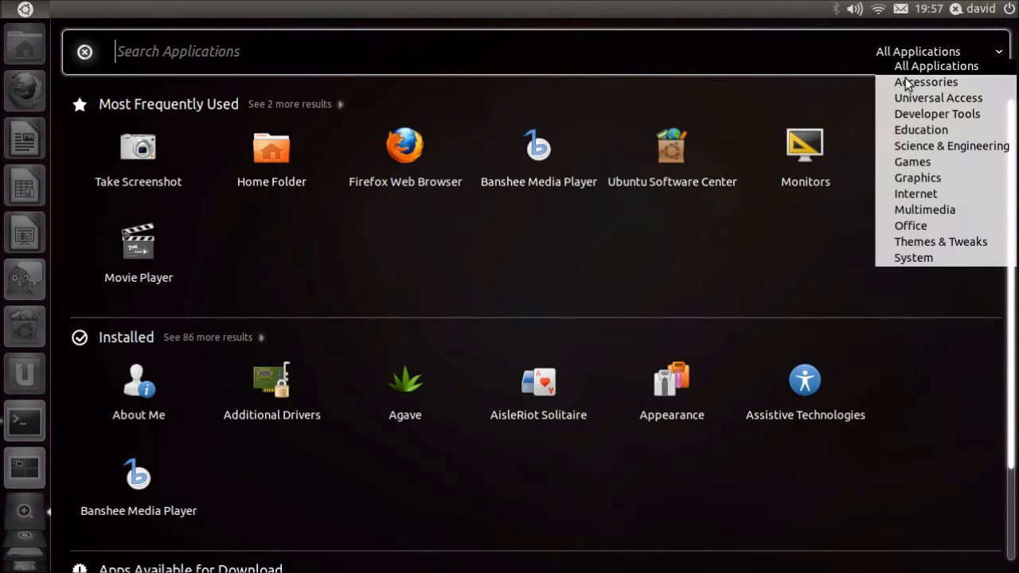
left_click(911, 163)
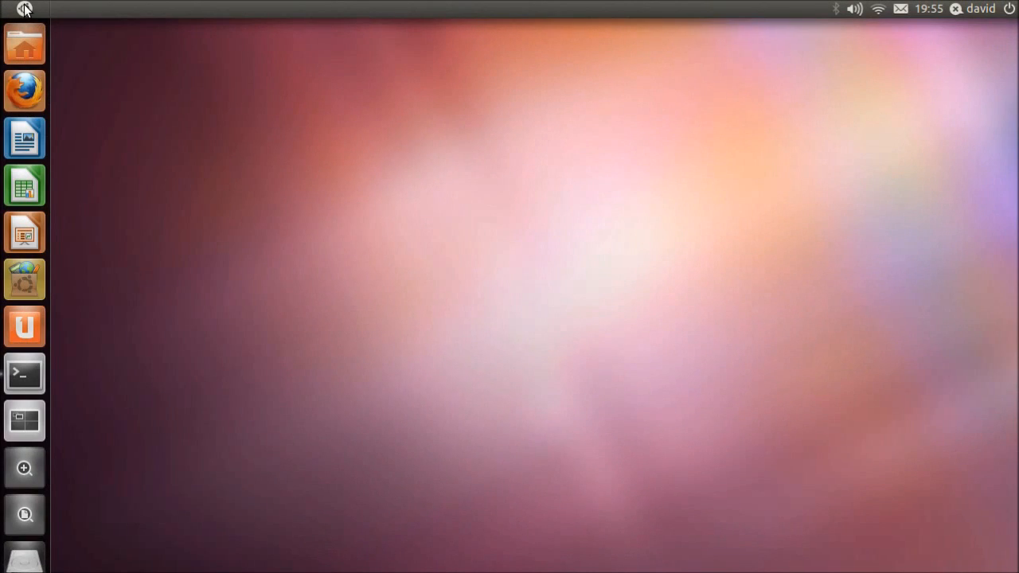
- Pin Pidgin Internet Messenger from the Internet category to the launcher and launch Ubuntu Software Center
left_click(24, 10)
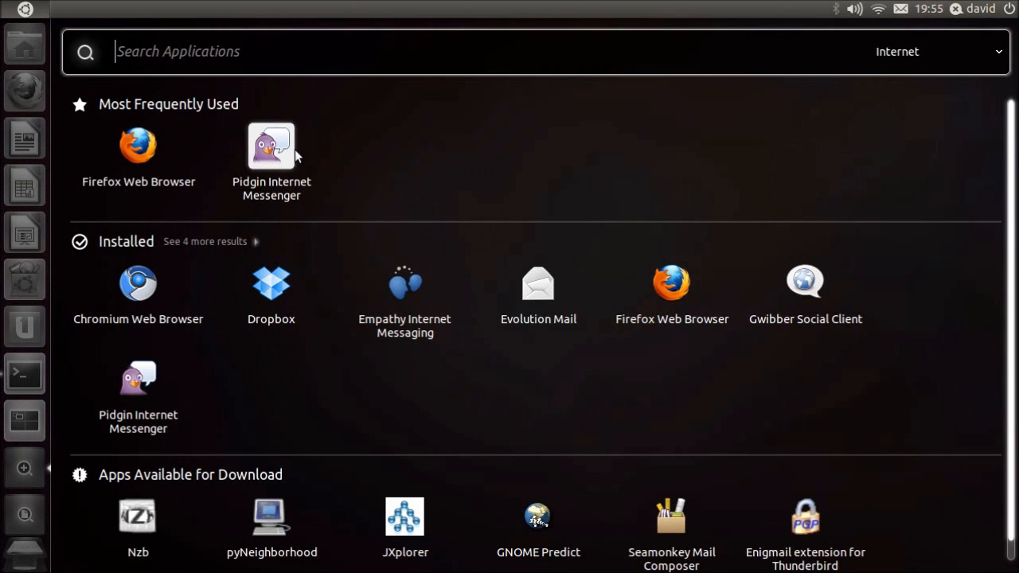
left_click(270, 146)
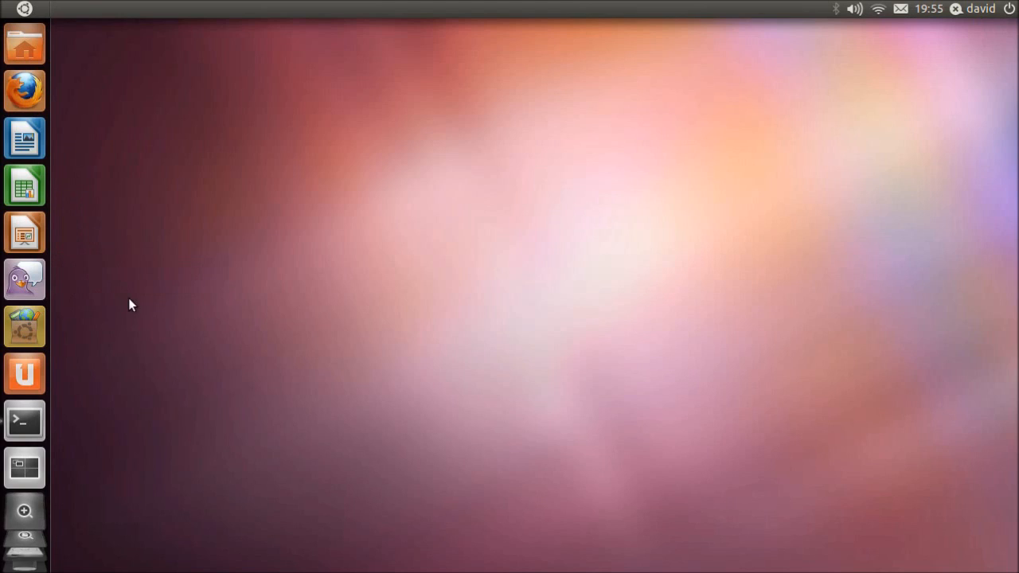
left_click(24, 328)
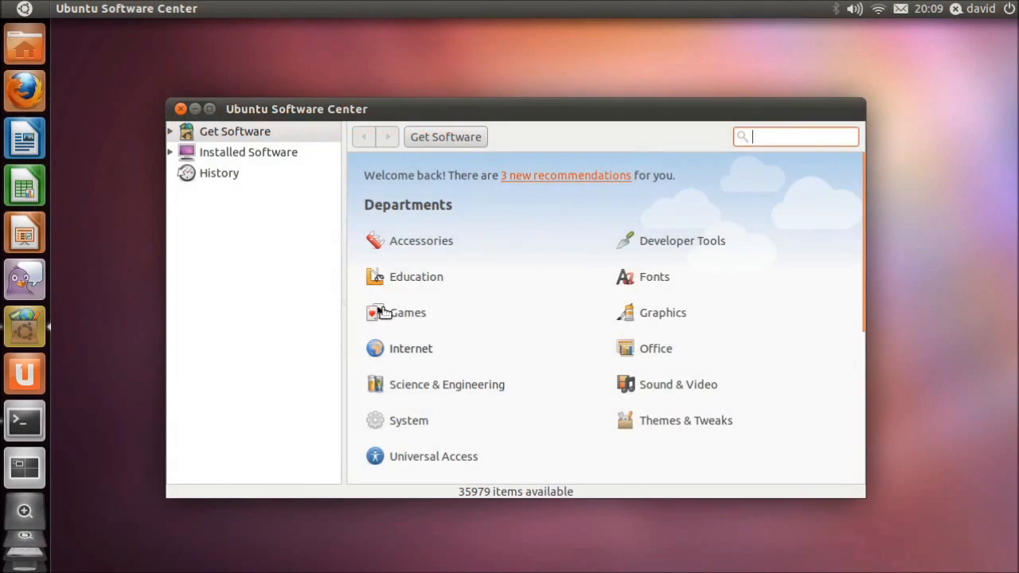
- Search the Games department for 'volley' to list the three volleyball games
left_click(408, 312)
type("volley")
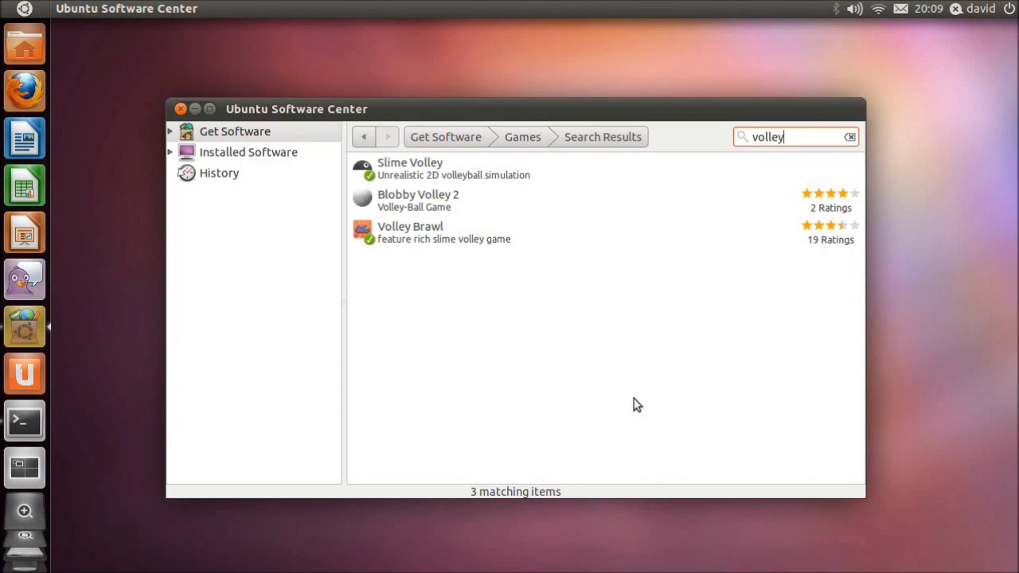
left_click(410, 232)
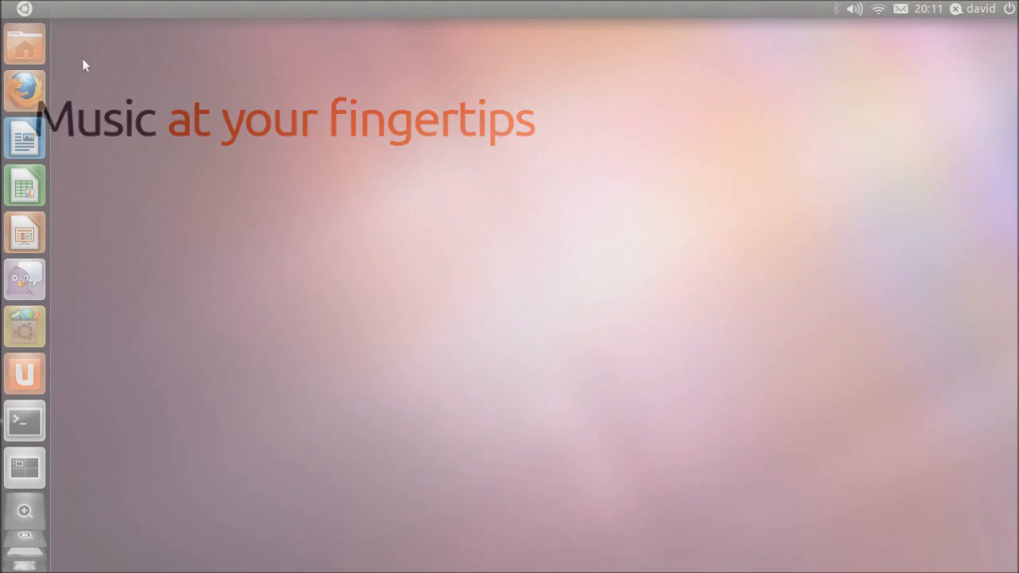
- Launch Banshee via Listen to Music and start playing #41 from the Crash album
left_click(24, 45)
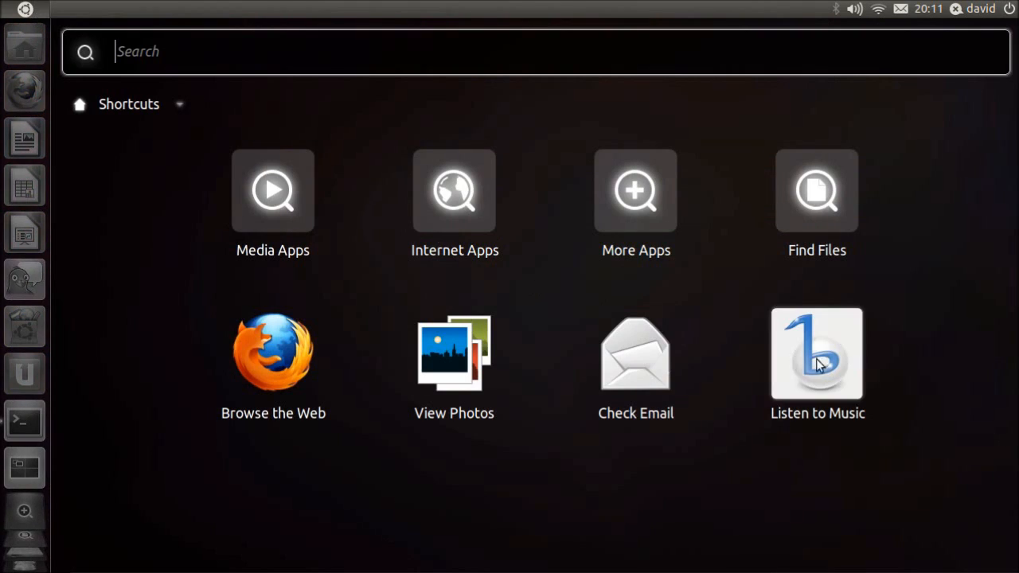
left_click(815, 354)
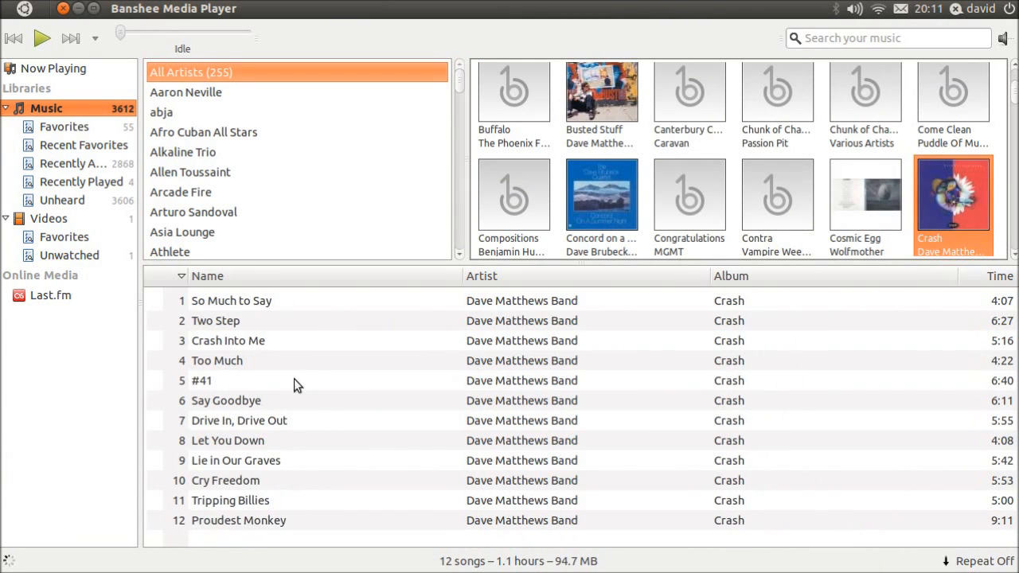
double_click(201, 381)
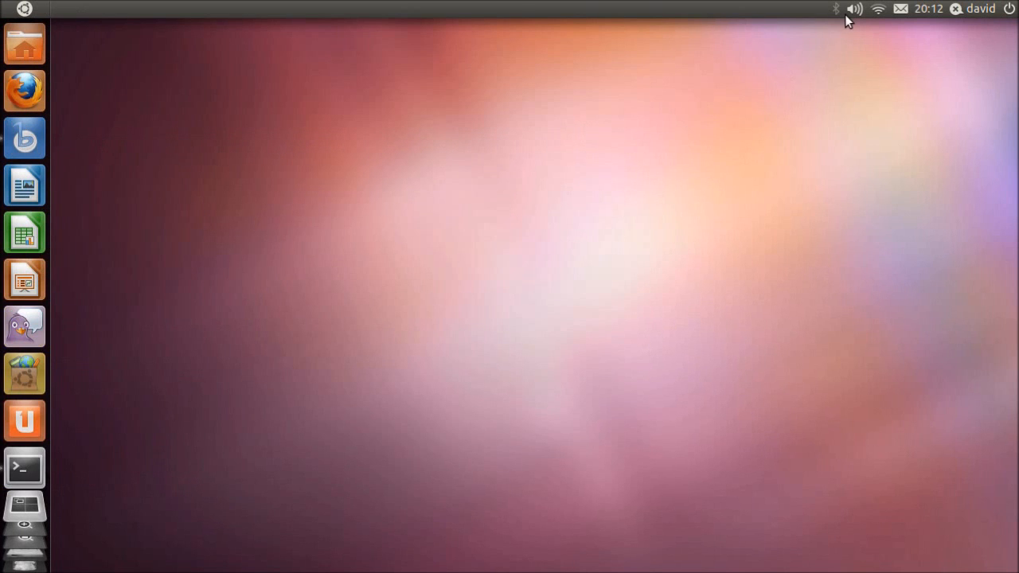
- Skip Banshee from #41 to Say Goodbye using the sound menu's Next control
left_click(853, 10)
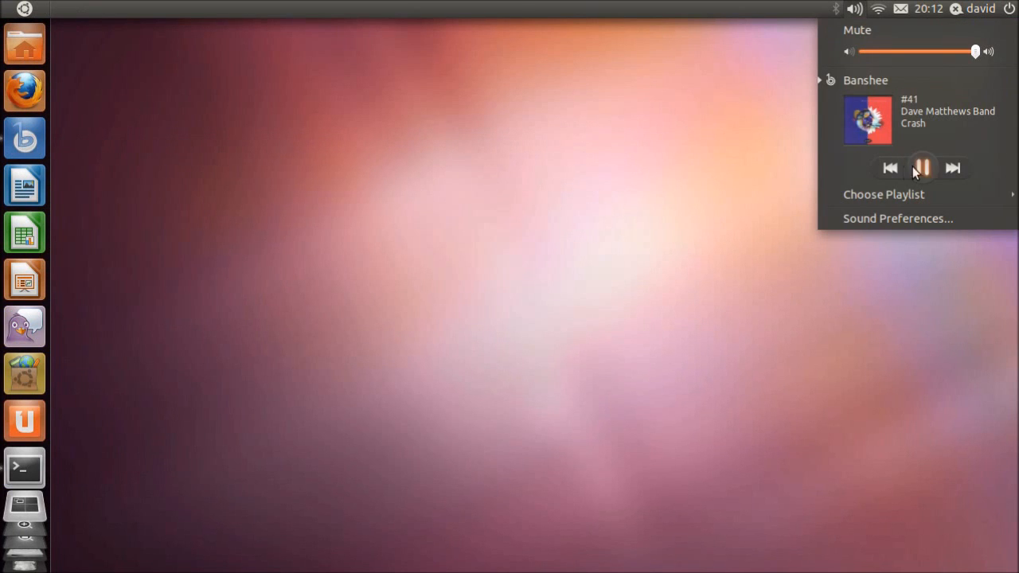
left_click(952, 169)
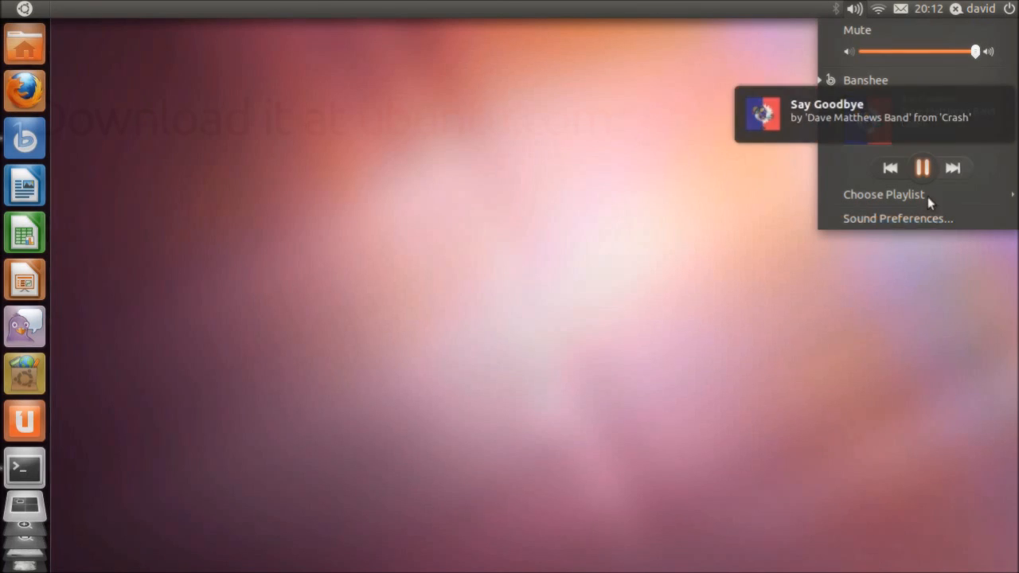